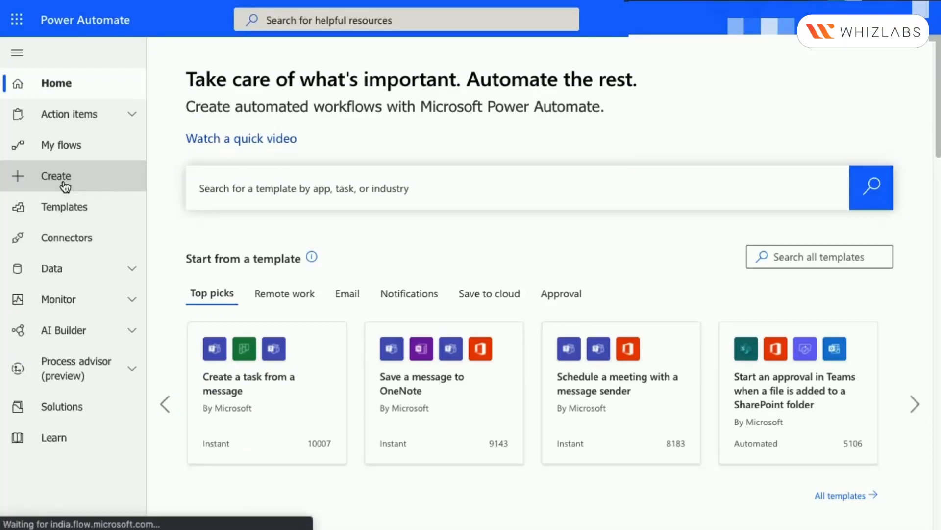
# Start a new instant cloud flow named 'Weather info' with a manual trigger.
pyautogui.click(57, 176)
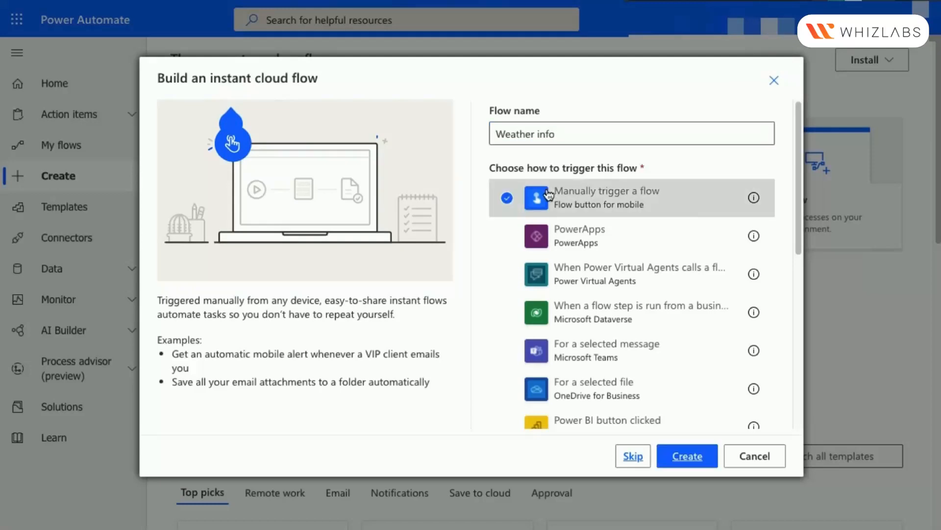
# Add MSN Weather 'Get the forecast for tomorrow' with Location set to the trigger's Full address.
pyautogui.click(686, 456)
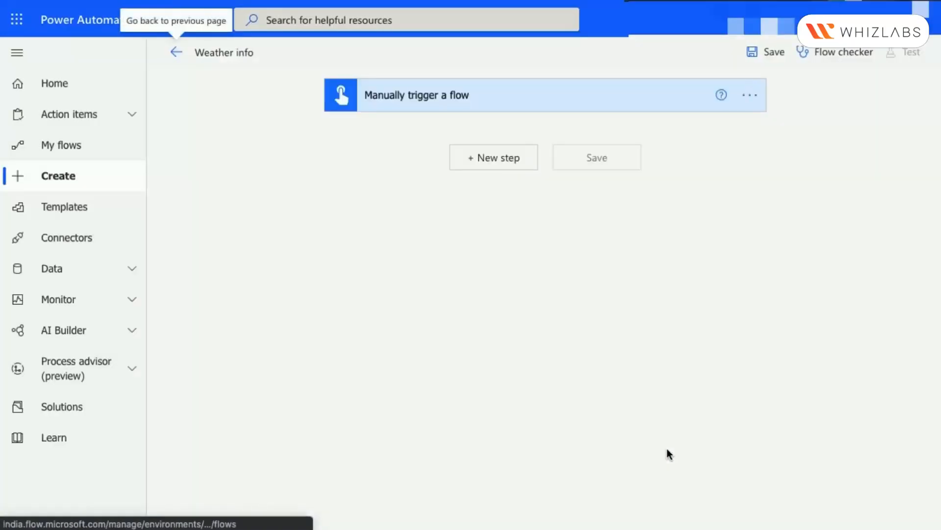
pyautogui.click(494, 157)
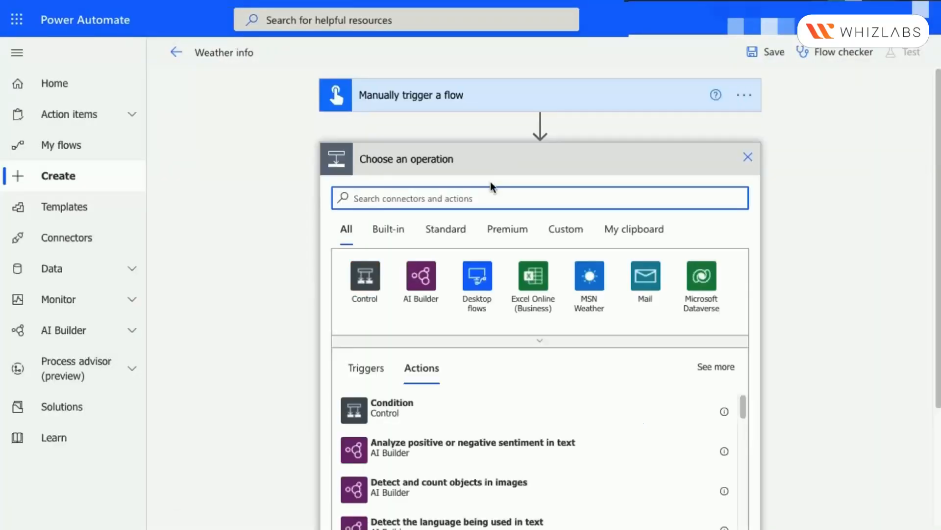
pyautogui.write('msn')
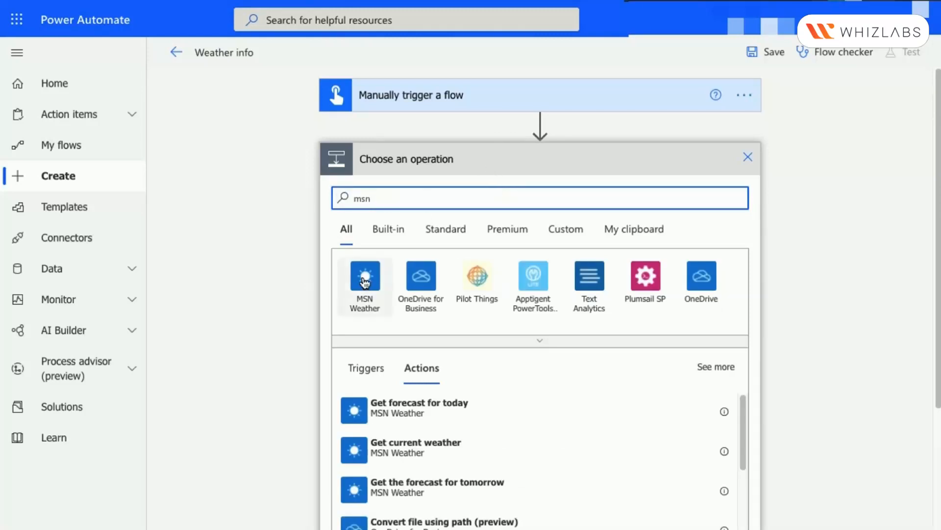
pyautogui.click(365, 281)
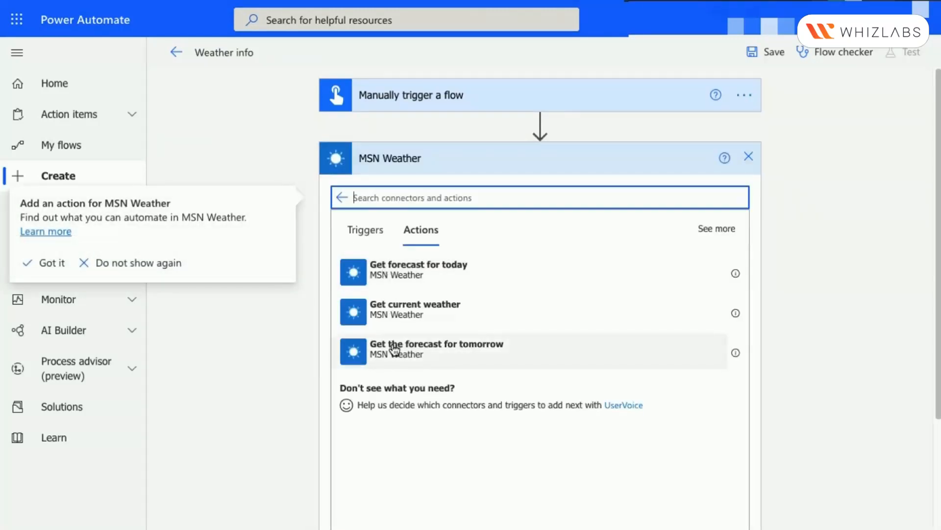
pyautogui.click(437, 348)
pyautogui.write('Ful')
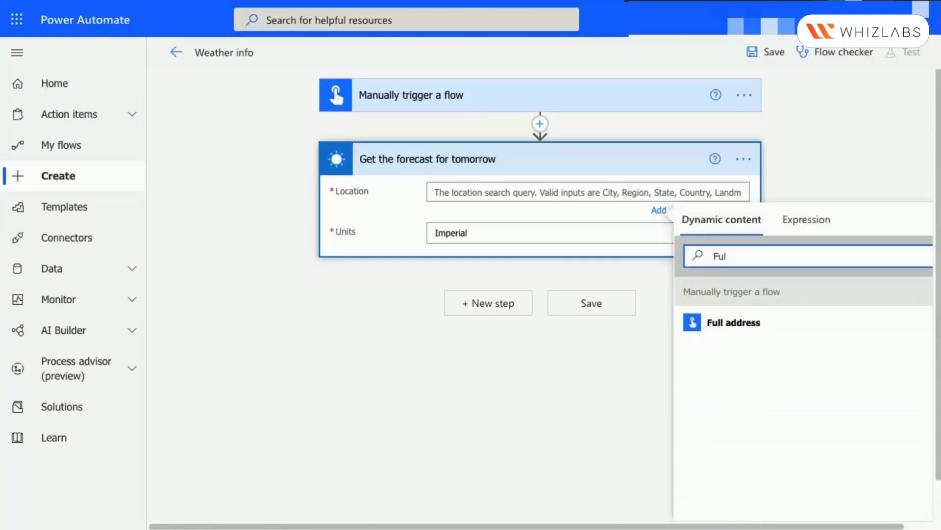
pyautogui.click(734, 325)
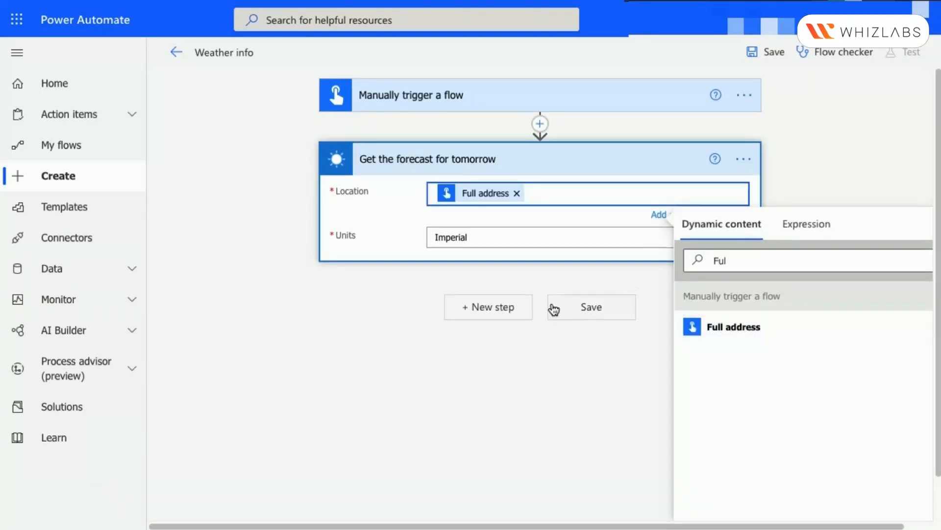
# Add MSN Weather 'Get forecast for today' and start setting its Location to Full address.
pyautogui.click(489, 307)
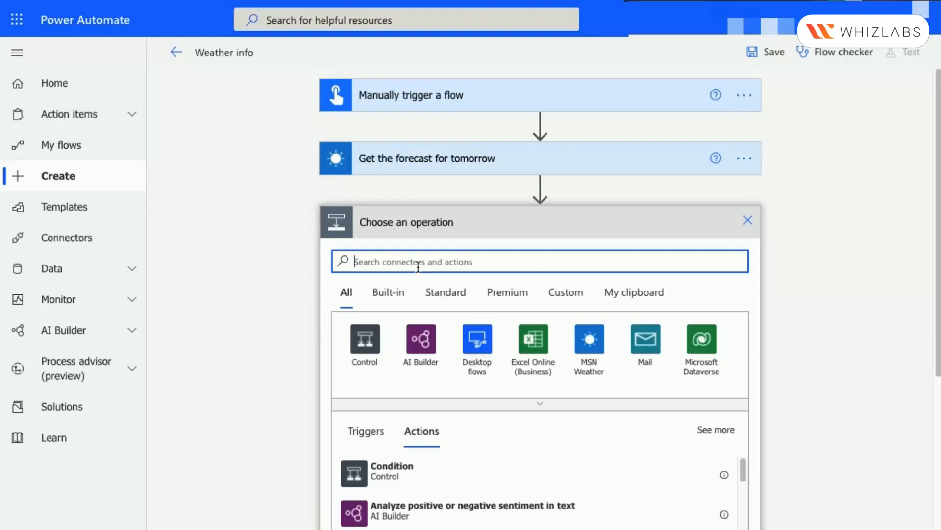
pyautogui.click(589, 340)
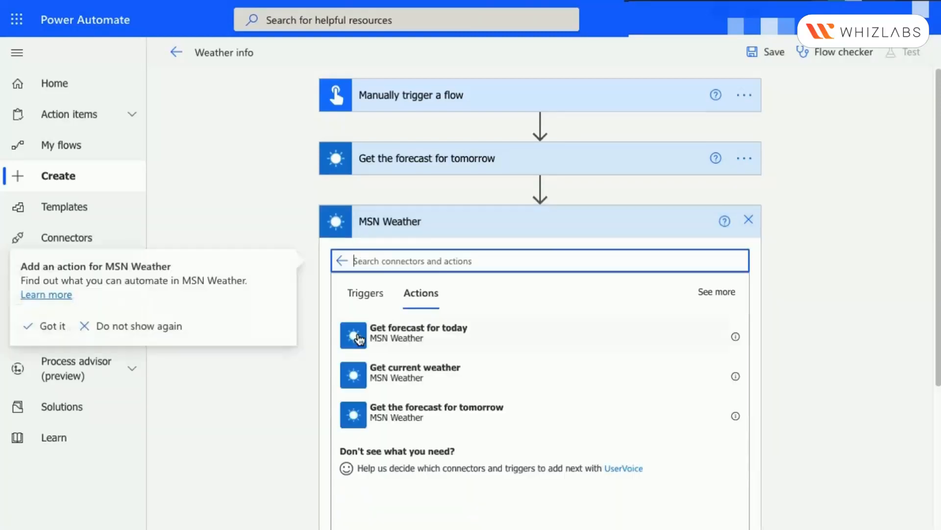
pyautogui.click(419, 333)
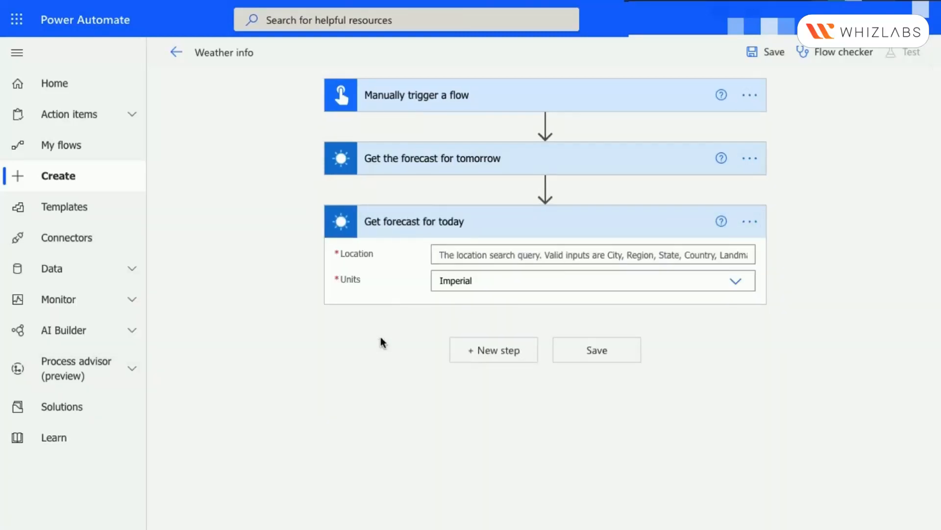
pyautogui.write('Full')
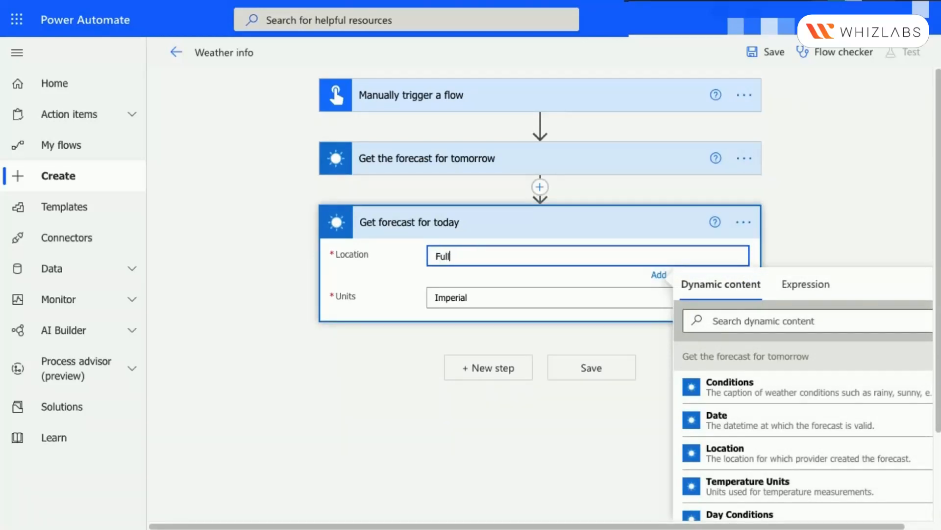
pyautogui.write('Full')
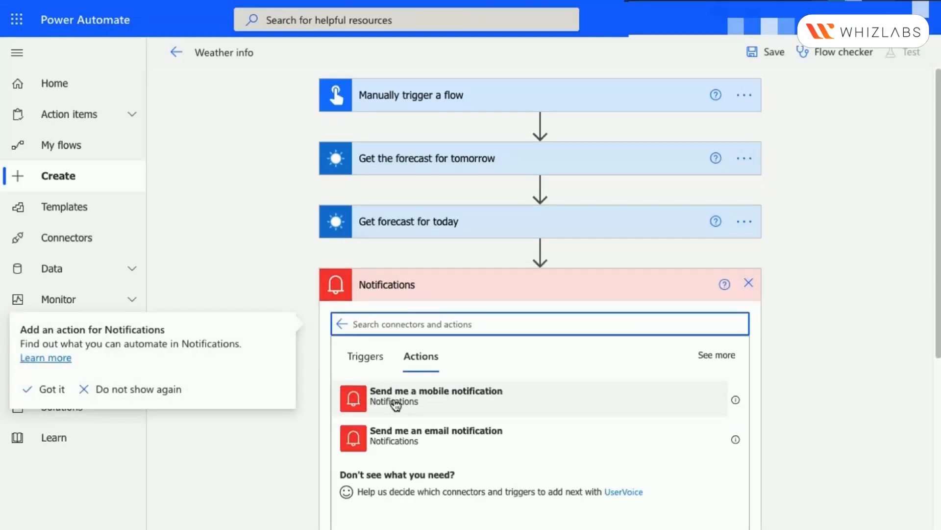
# Add 'Send me a mobile notification' listing Day Condition, day summary and Night Summary for both forecasts.
pyautogui.click(435, 395)
pyautogui.write("Tomorrow's Forcas")
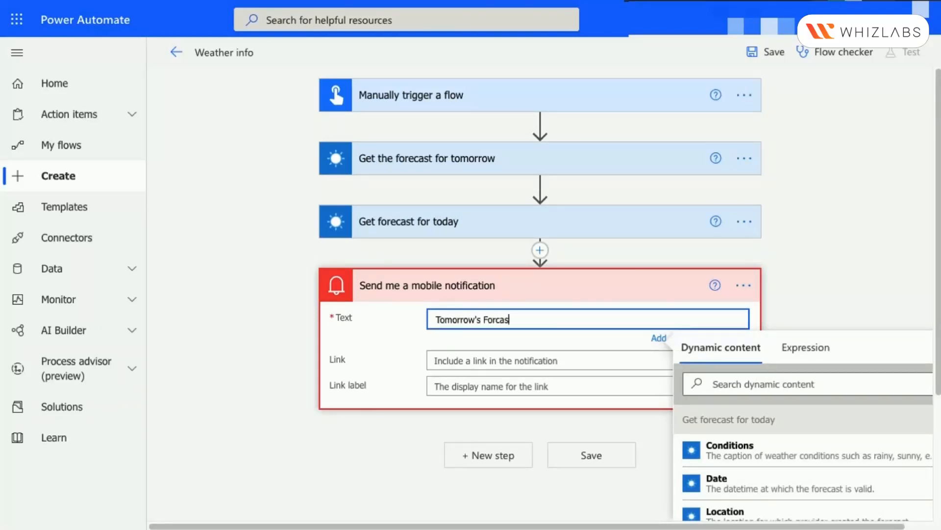
pyautogui.write('Day Condition')
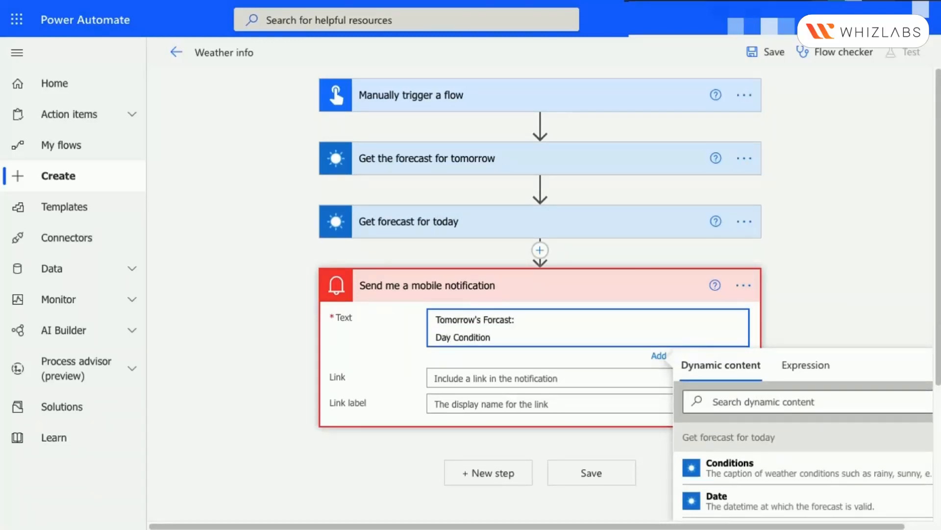
pyautogui.write('day summ')
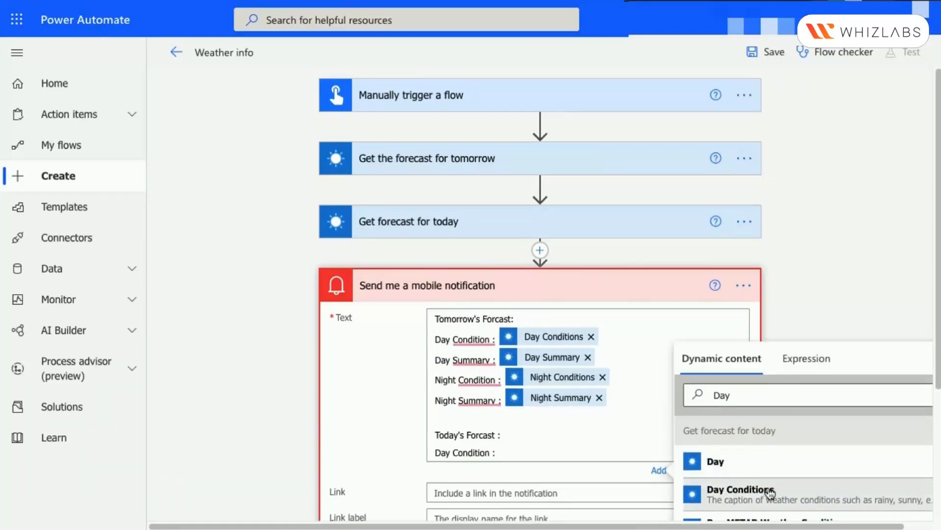
pyautogui.write('Night Summ')
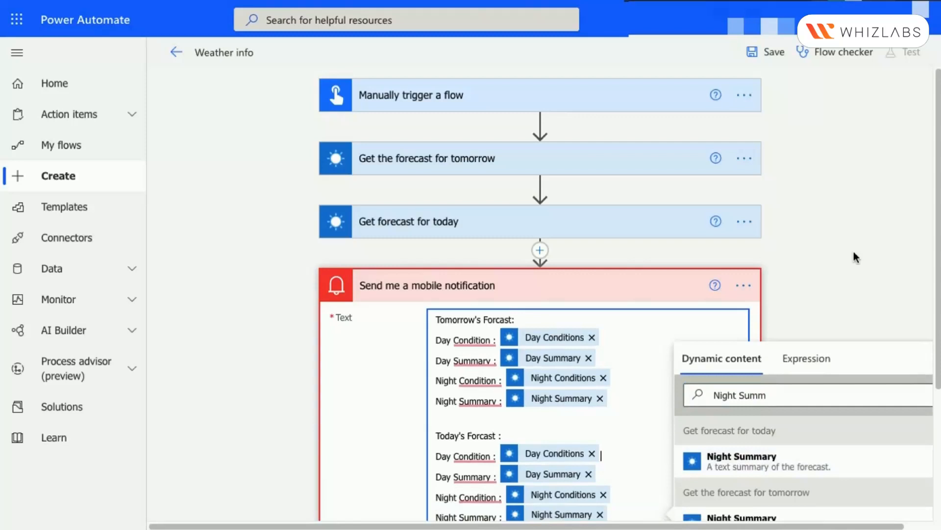
# Save the finished Weather info flow.
pyautogui.click(772, 52)
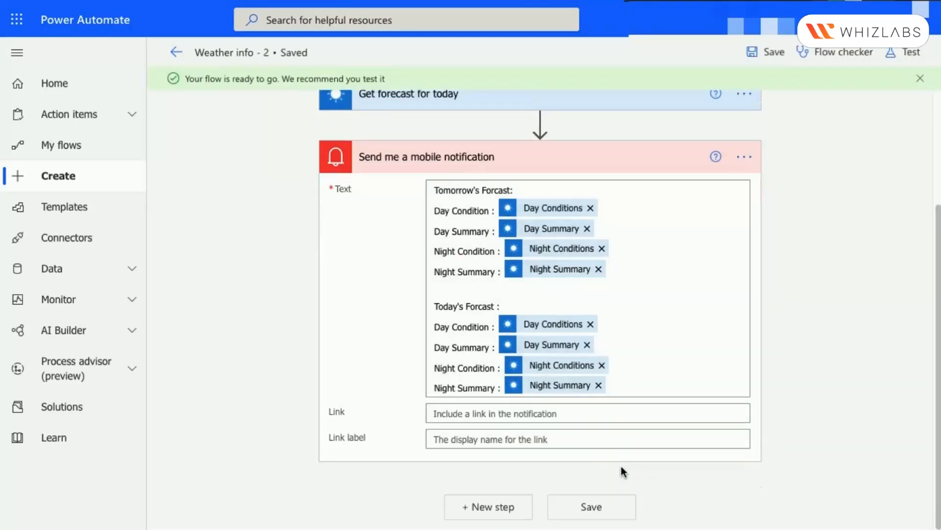
pyautogui.click(843, 52)
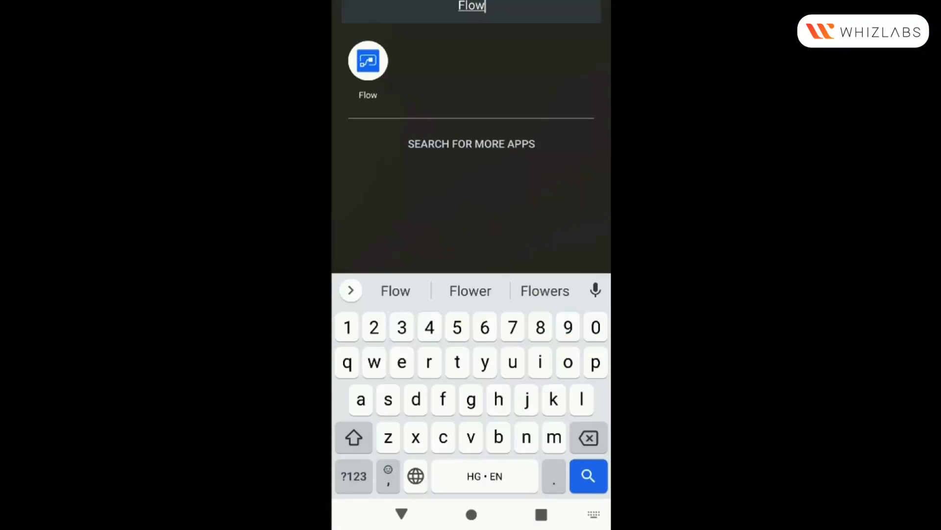
# Run the 'Weather info - 2' button from the Flow app and view its run activity.
pyautogui.click(368, 61)
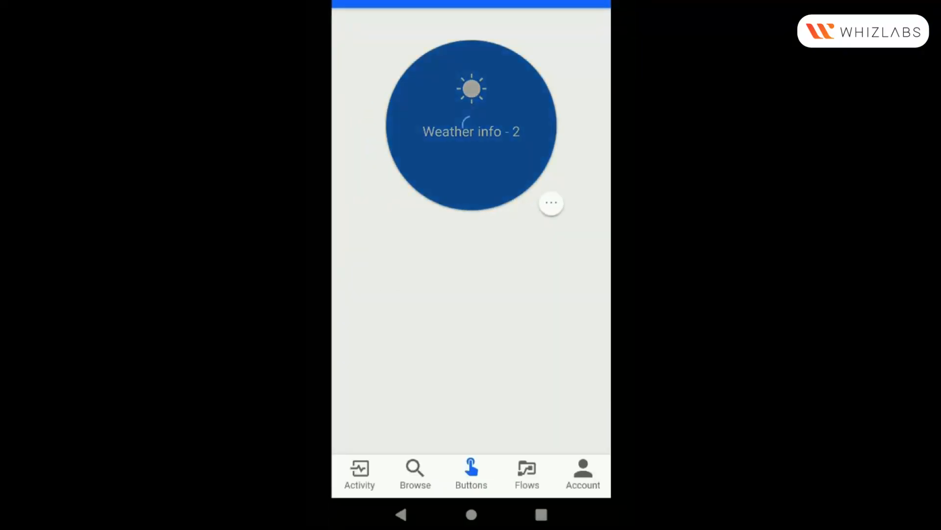
pyautogui.click(471, 123)
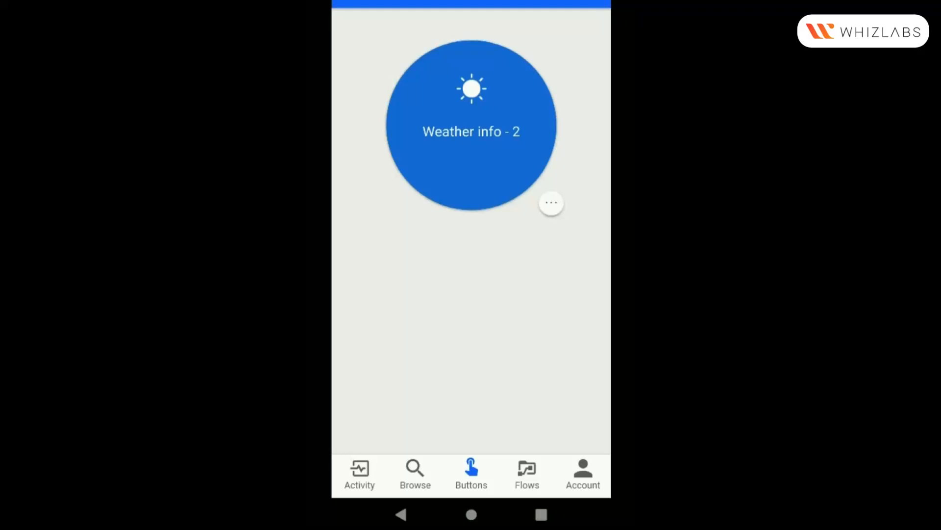
pyautogui.click(471, 123)
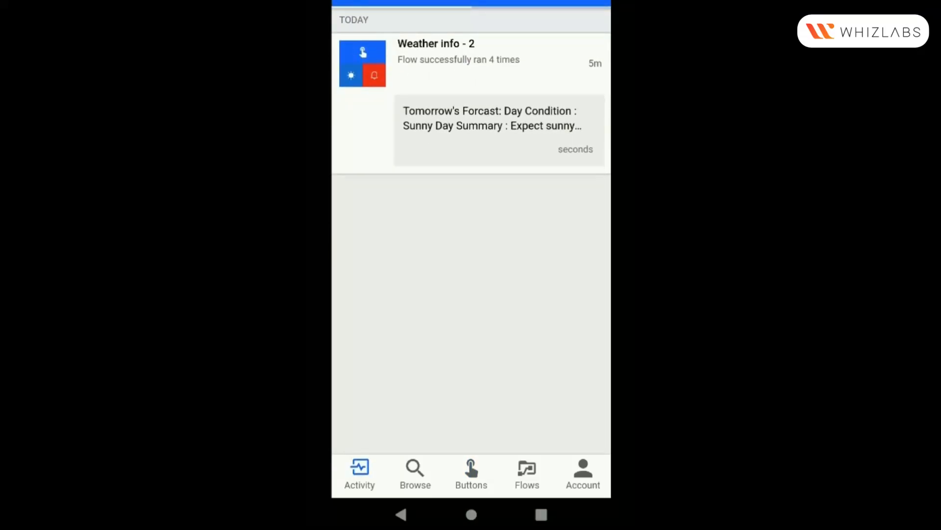
# Read the full forecast notification: sunny skies, high 98, low 71.
pyautogui.click(493, 127)
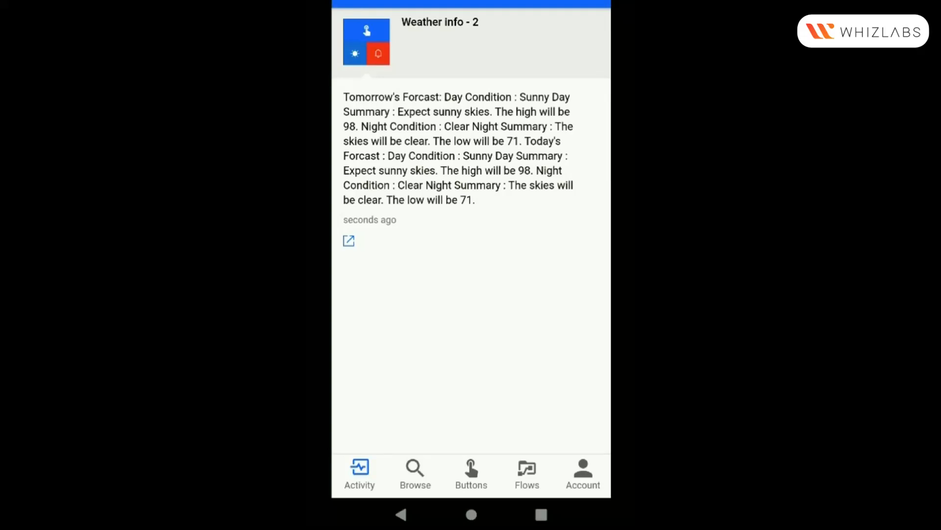
pyautogui.click(359, 474)
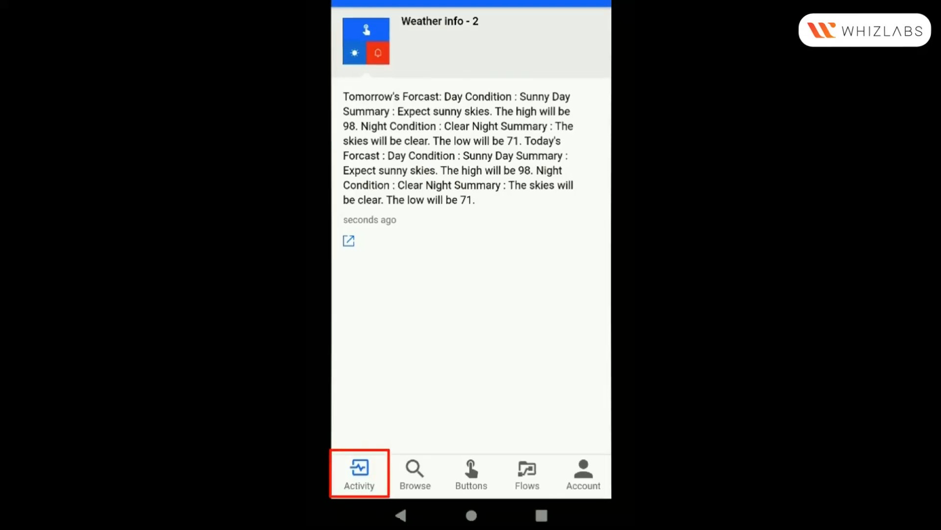